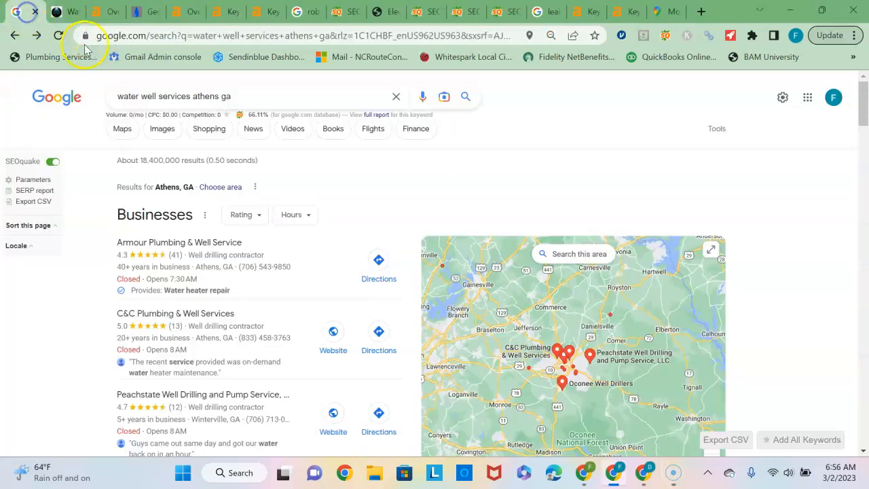
mouse_move(326, 148)
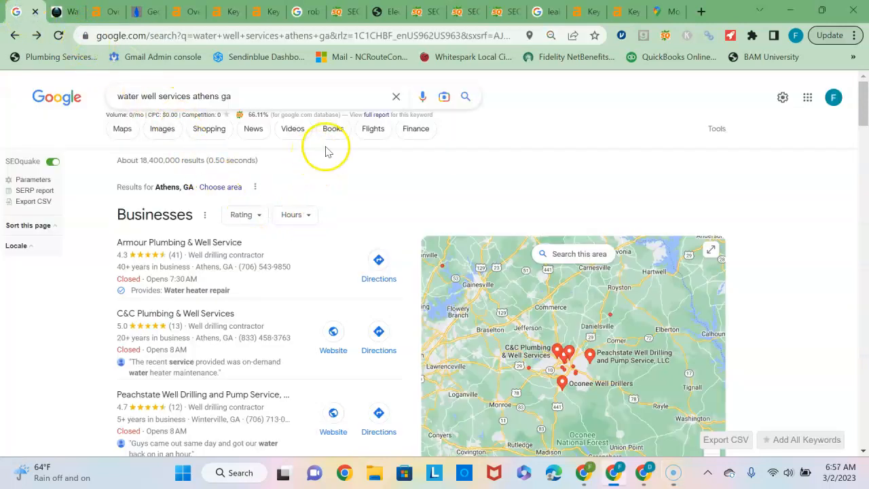
mouse_move(380, 182)
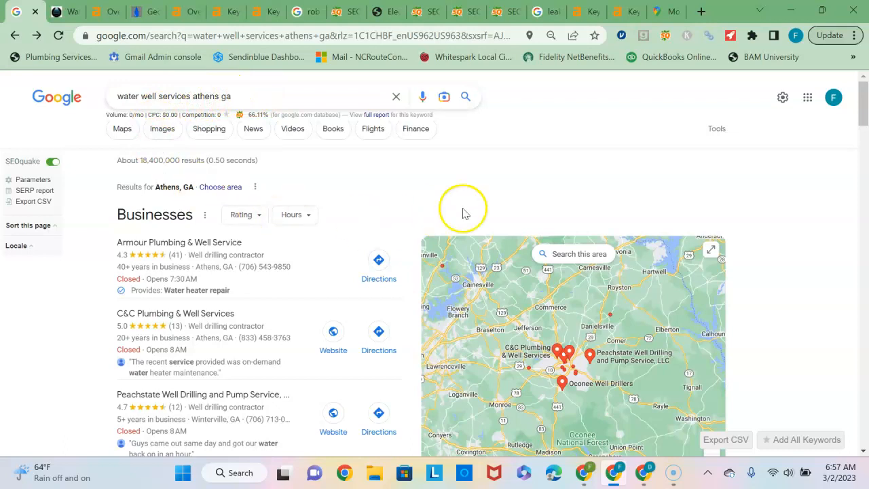
mouse_move(863, 108)
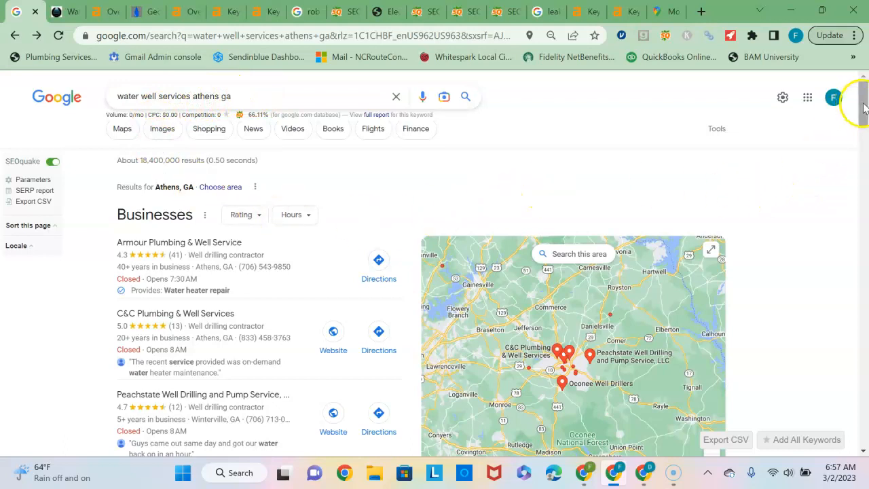
mouse_move(530, 152)
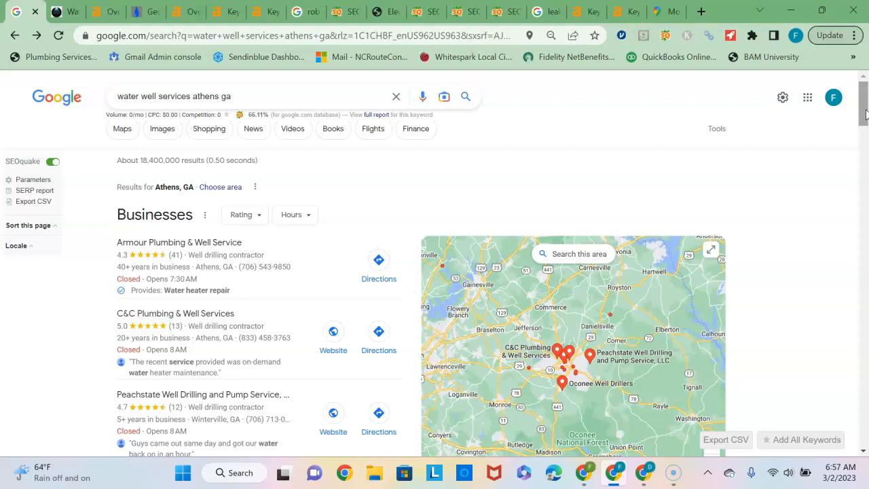
mouse_move(549, 220)
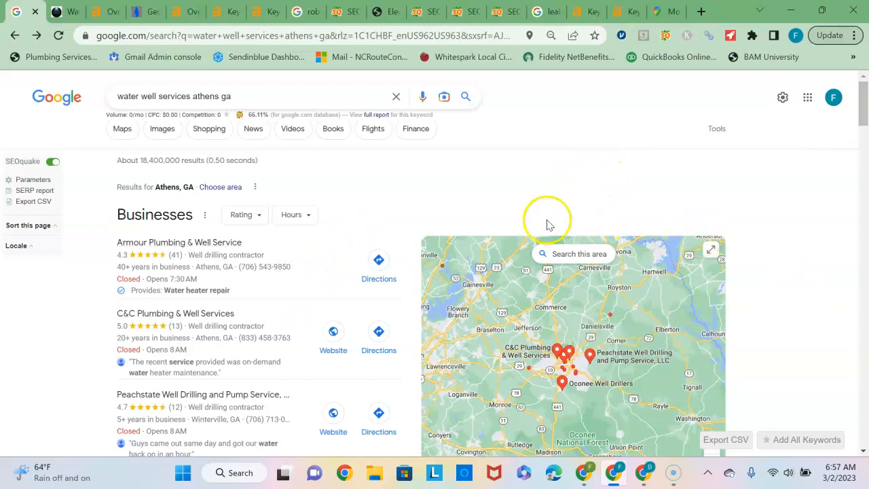
mouse_move(556, 217)
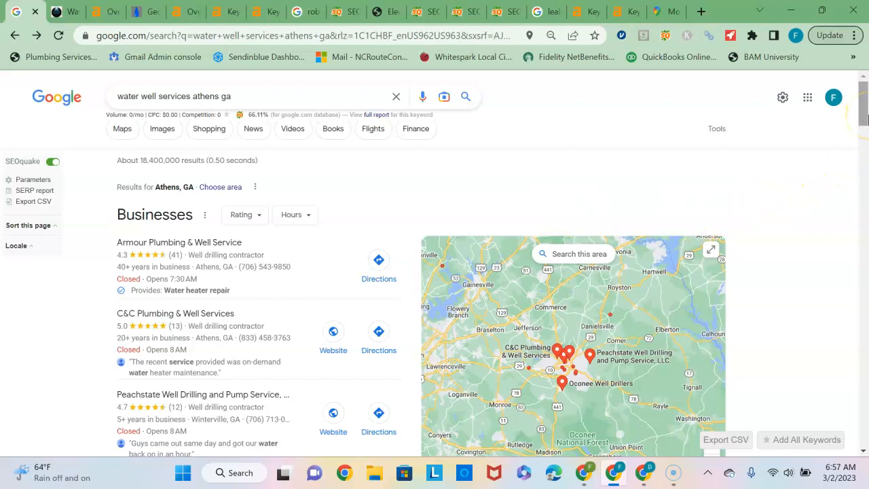
Step: Scroll through the organic water well results and their SEOquake metrics before switching to robinsonwellco.net
scroll("down", 3)
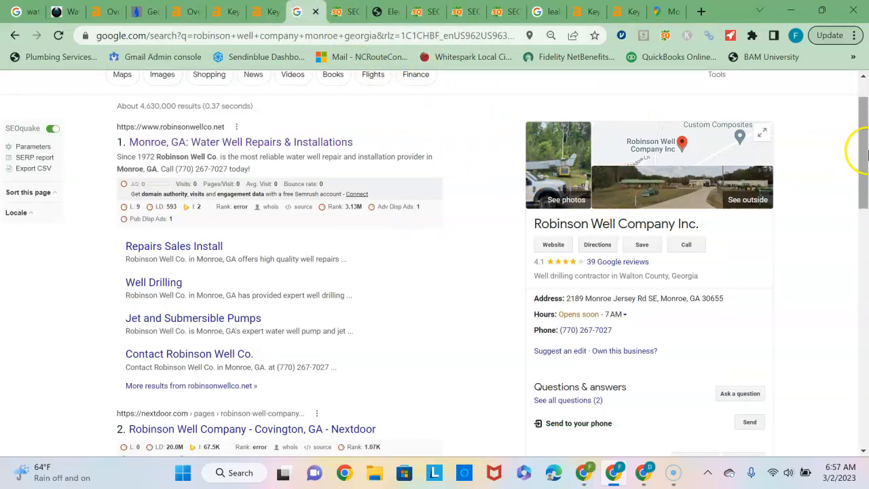
scroll("down", 3)
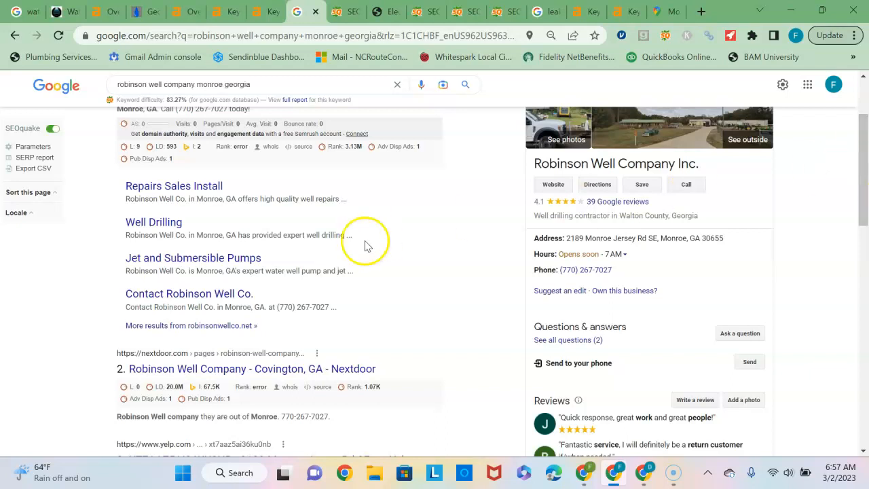
mouse_move(16, 12)
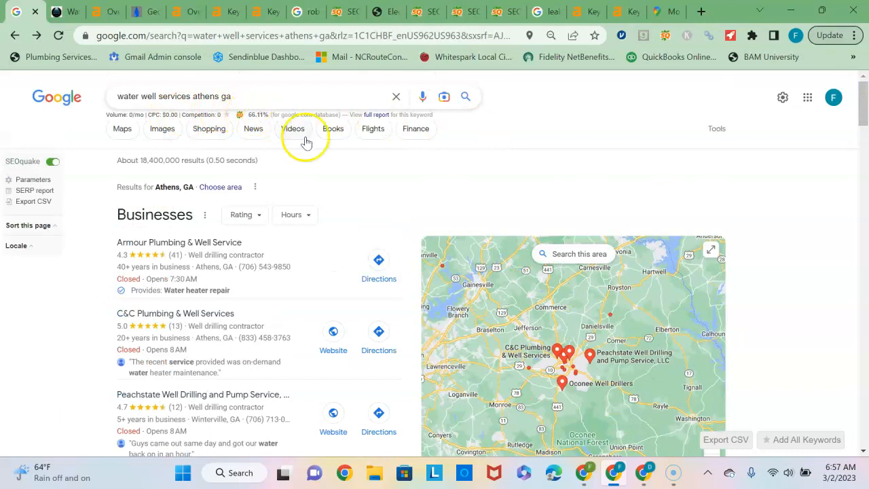
scroll("down", 3)
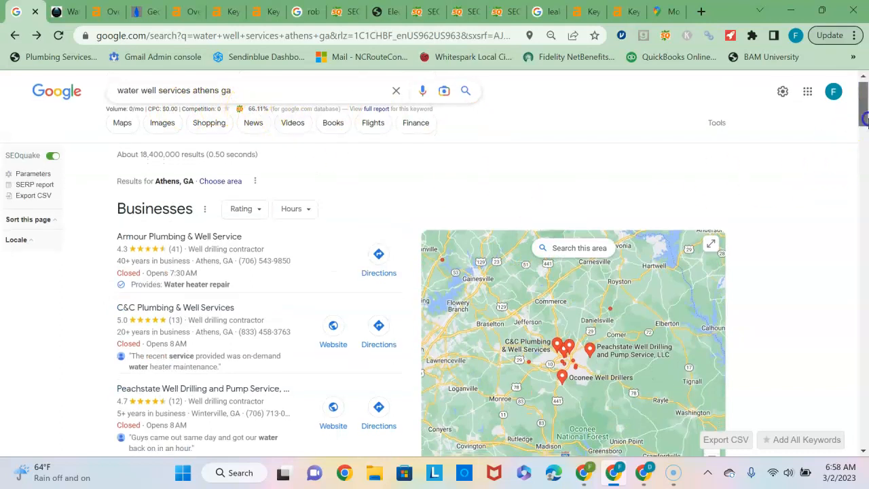
scroll("down", 3)
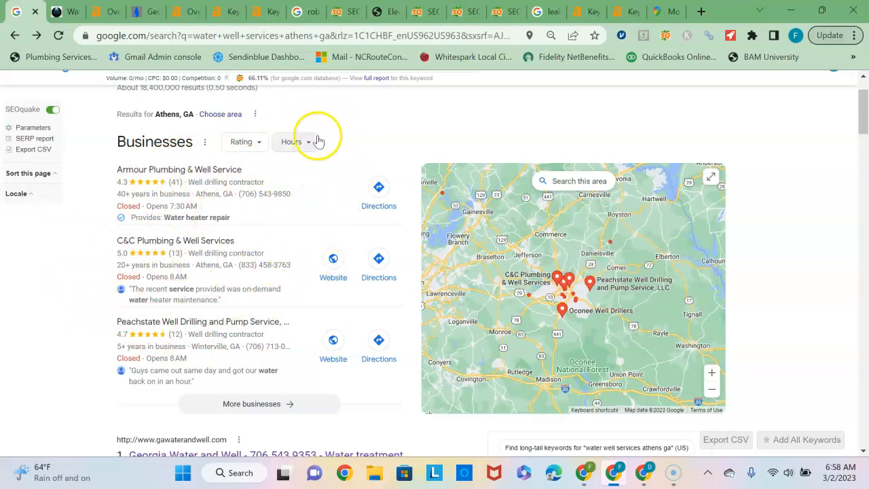
mouse_move(400, 136)
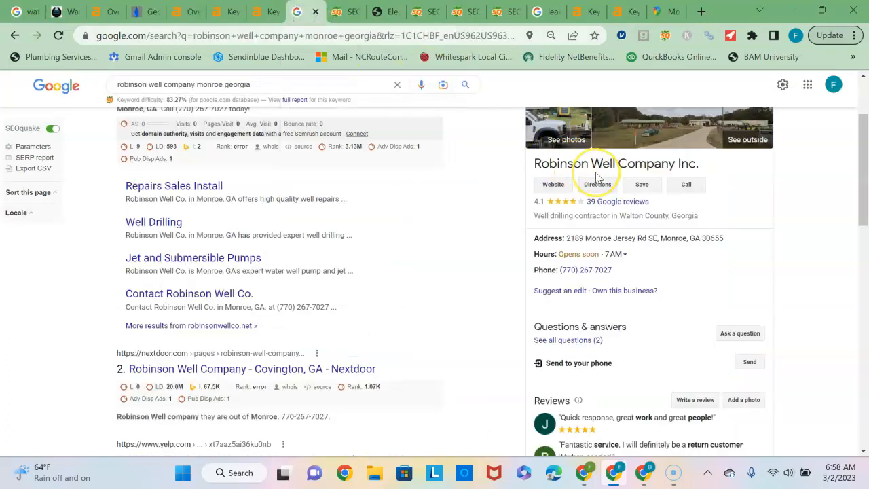
mouse_move(731, 196)
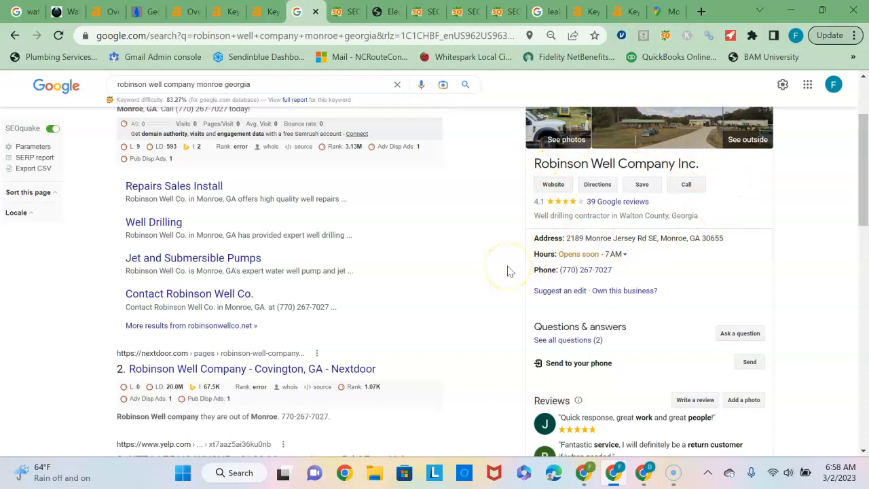
mouse_move(55, 58)
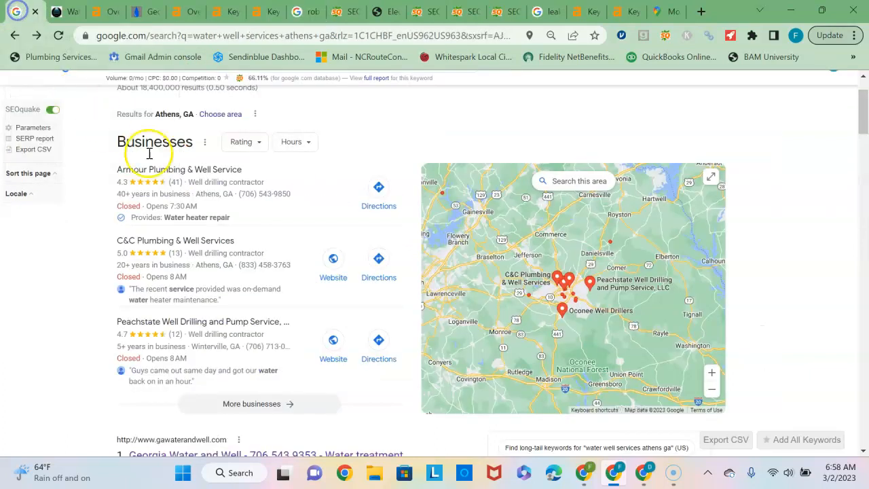
mouse_move(394, 133)
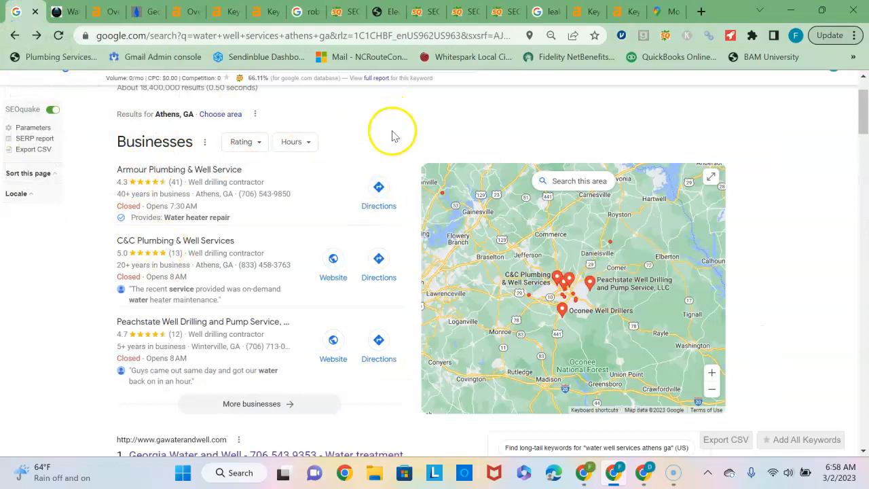
mouse_move(434, 133)
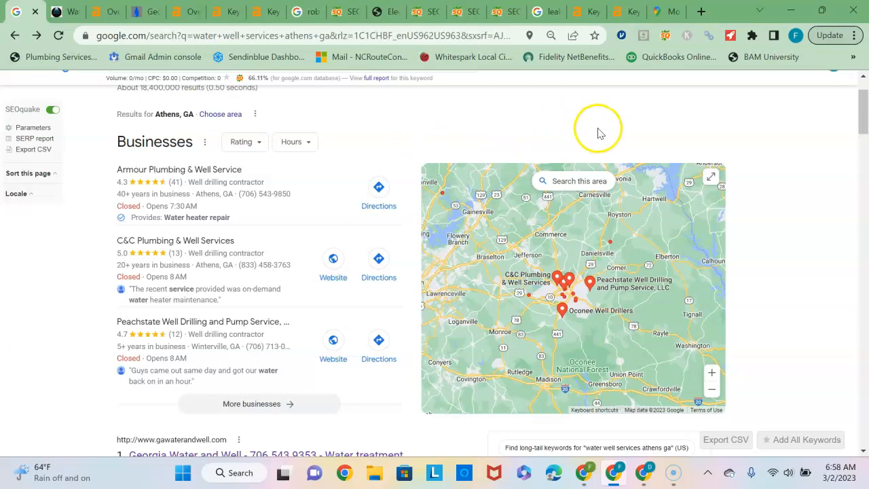
mouse_move(646, 144)
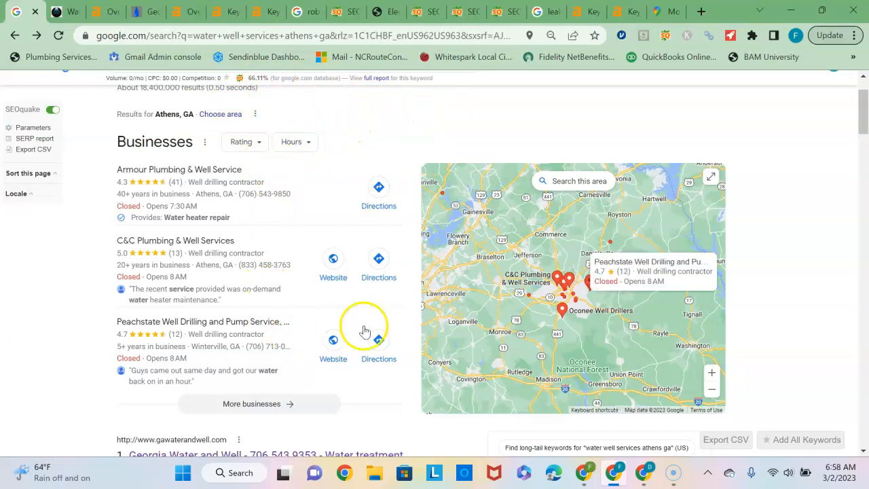
scroll("down", 3)
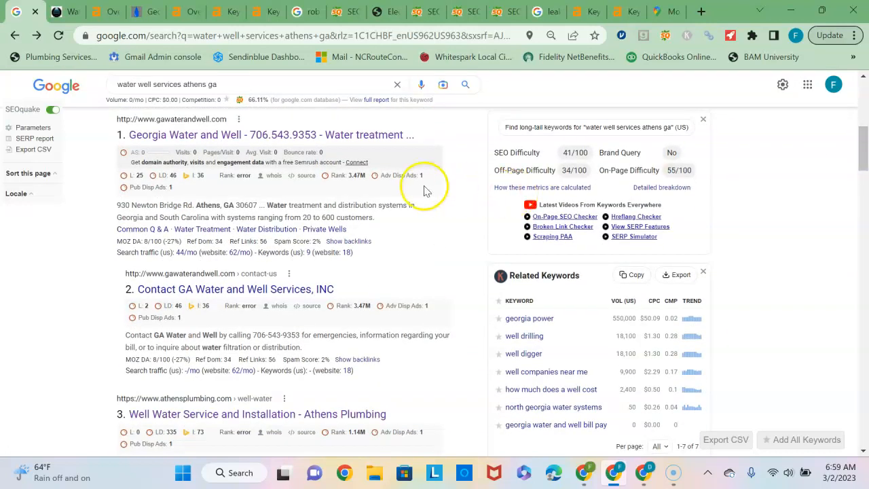
mouse_move(392, 179)
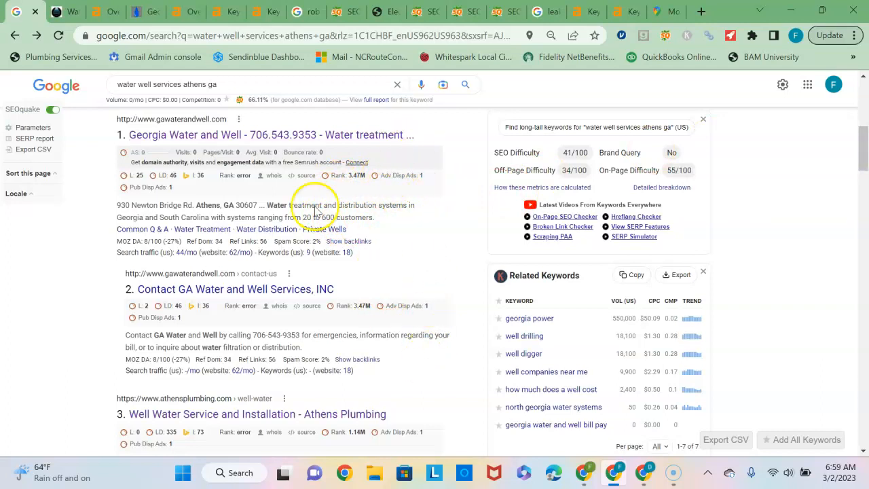
mouse_move(365, 185)
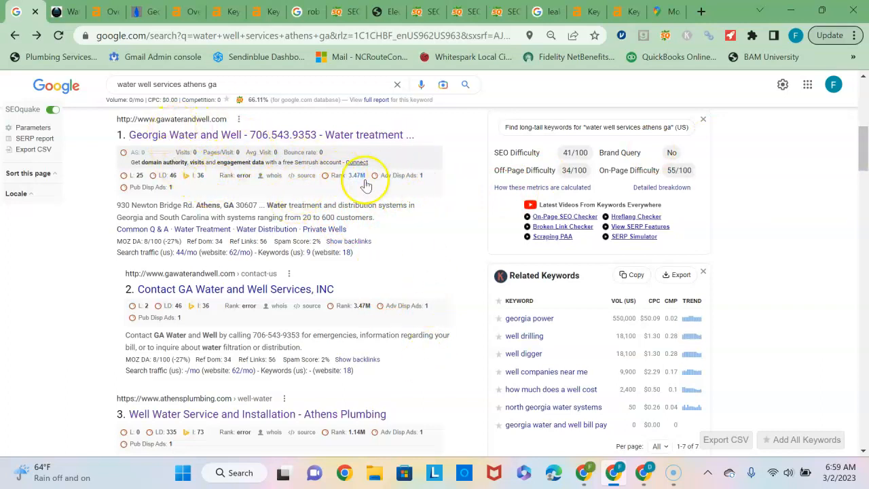
mouse_move(445, 165)
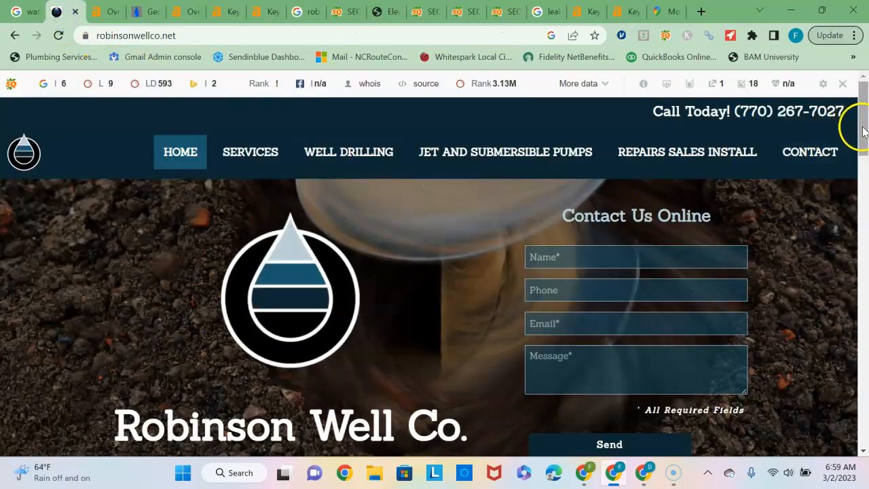
scroll("down", 3)
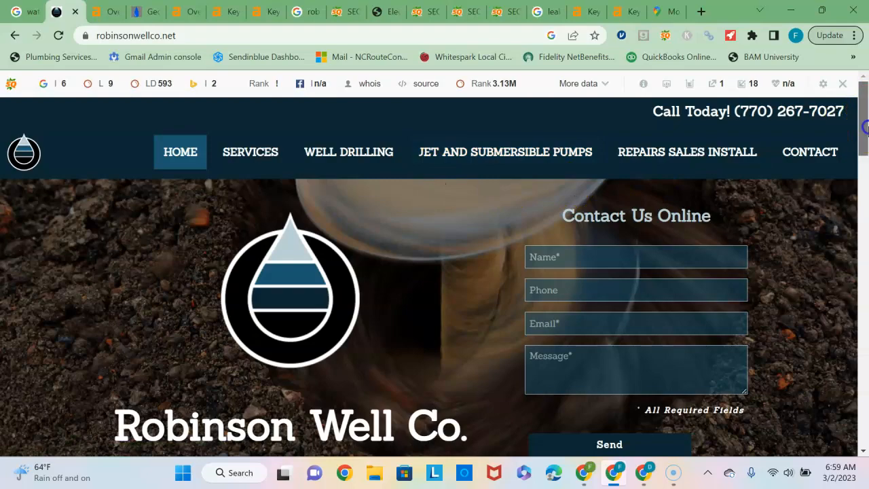
scroll("down", 3)
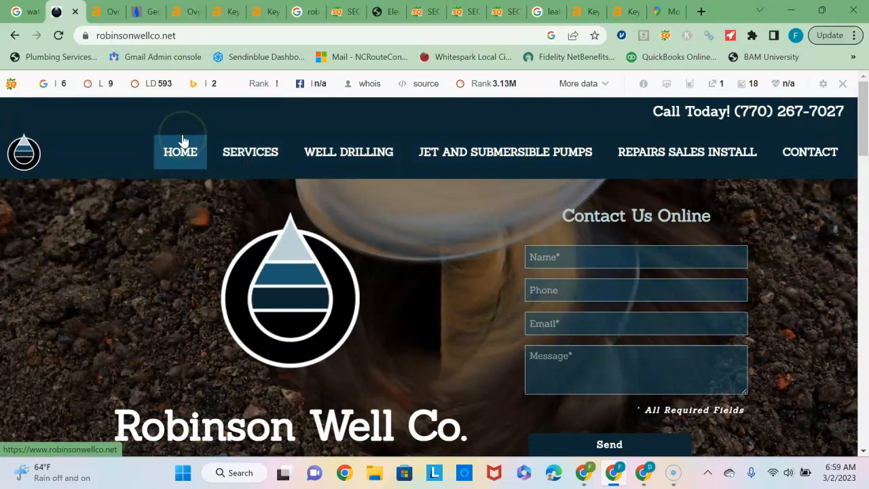
mouse_move(168, 231)
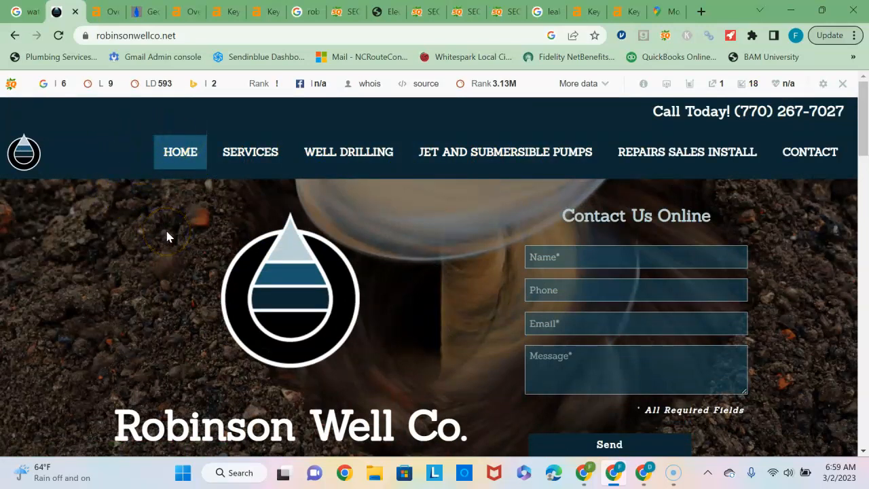
mouse_move(283, 204)
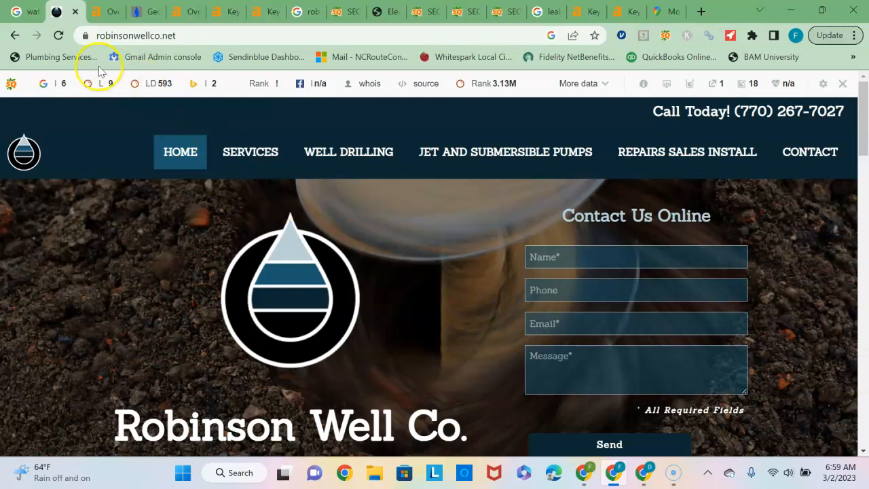
mouse_move(27, 11)
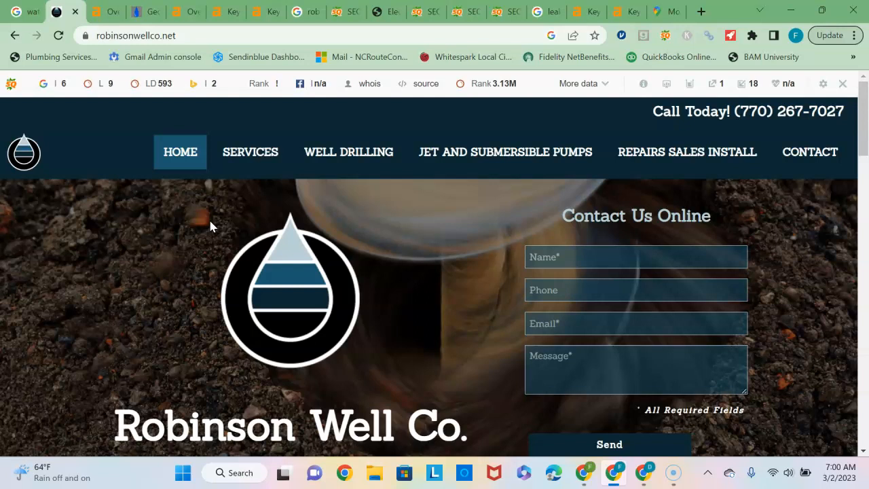
mouse_move(397, 198)
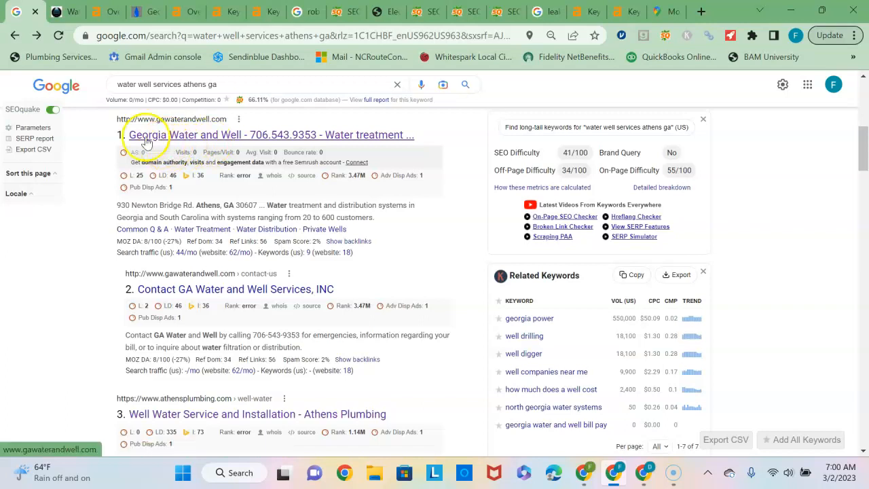
mouse_move(109, 189)
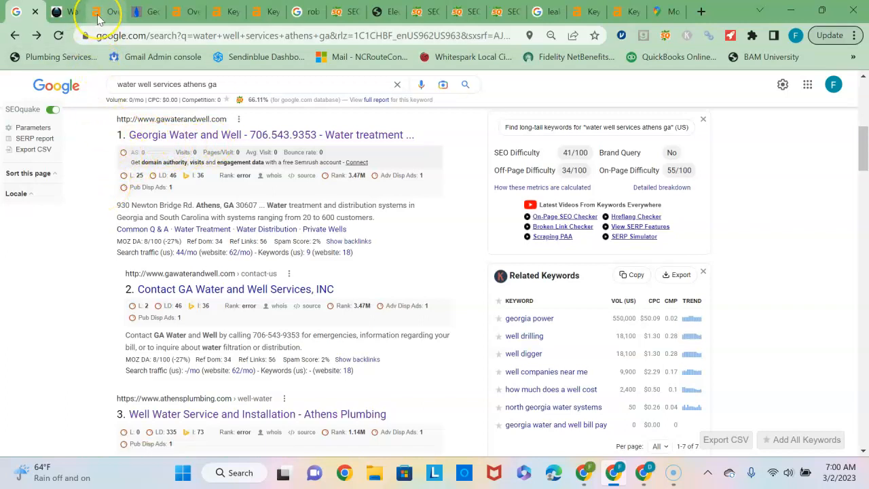
Step: Switch to the Ahrefs overview of robinsonwellco.net showing DR 22, 458 backlinks and 98 referring domains
left_click(98, 11)
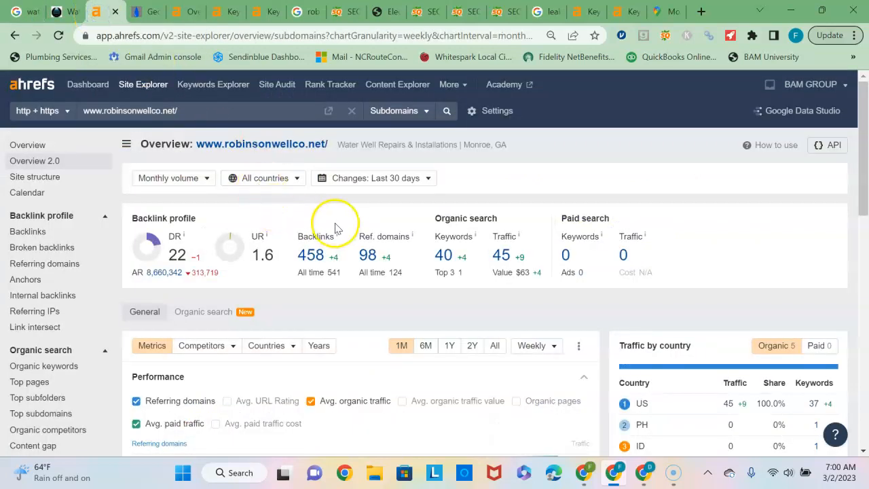
mouse_move(374, 220)
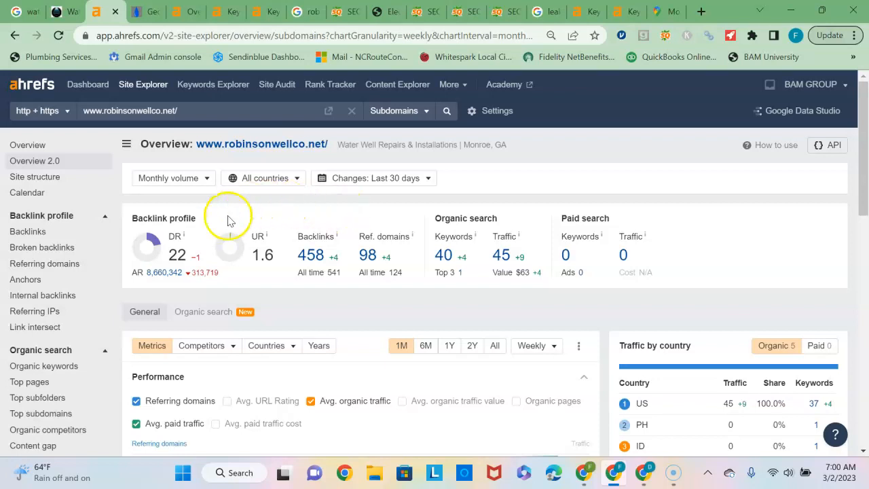
mouse_move(353, 220)
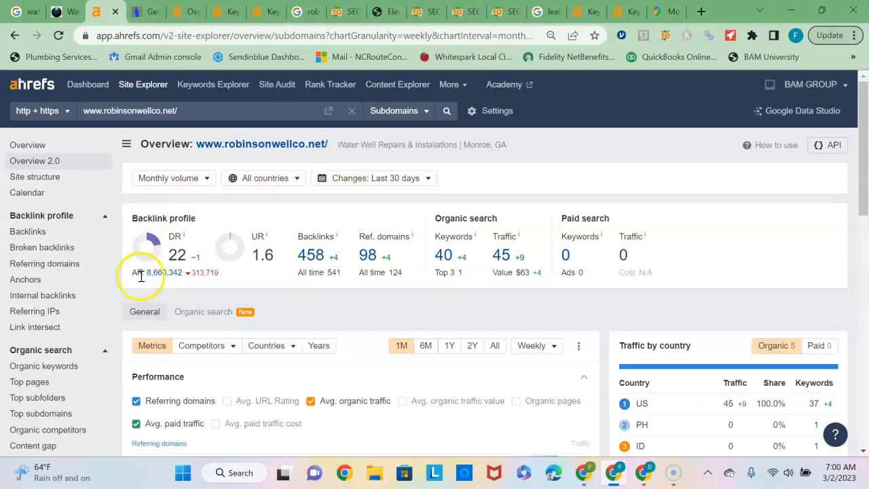
mouse_move(269, 291)
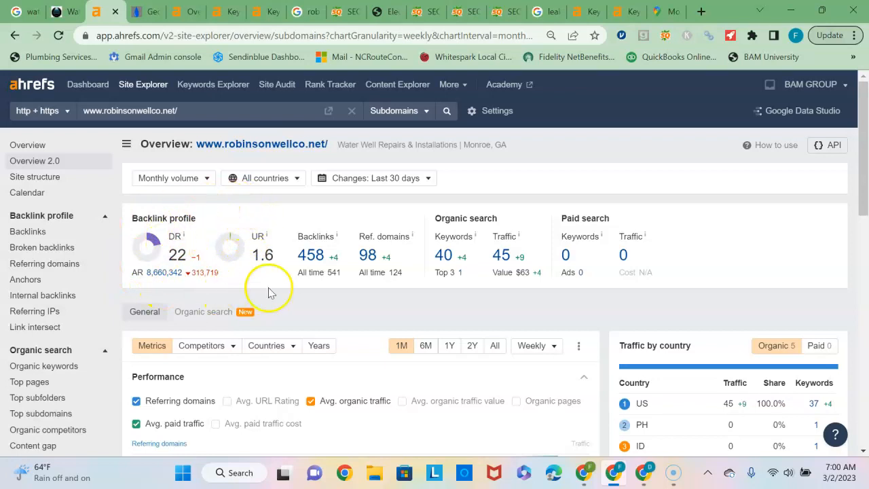
mouse_move(231, 224)
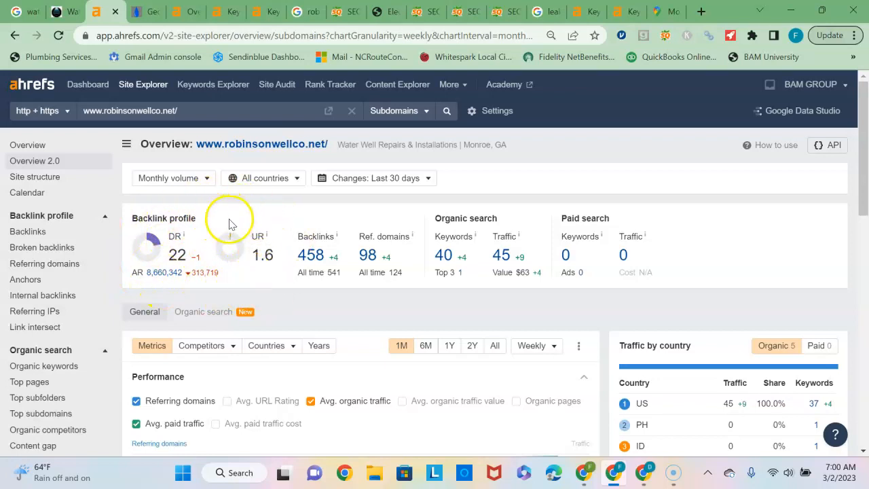
mouse_move(229, 217)
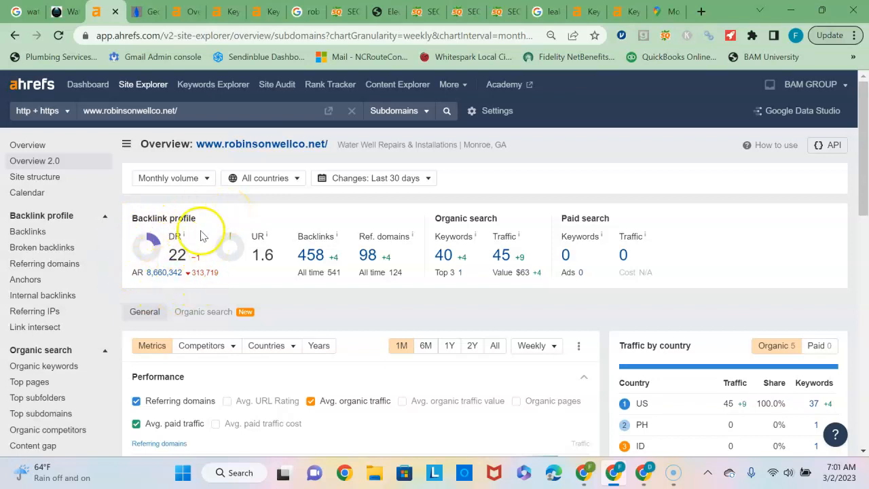
mouse_move(288, 247)
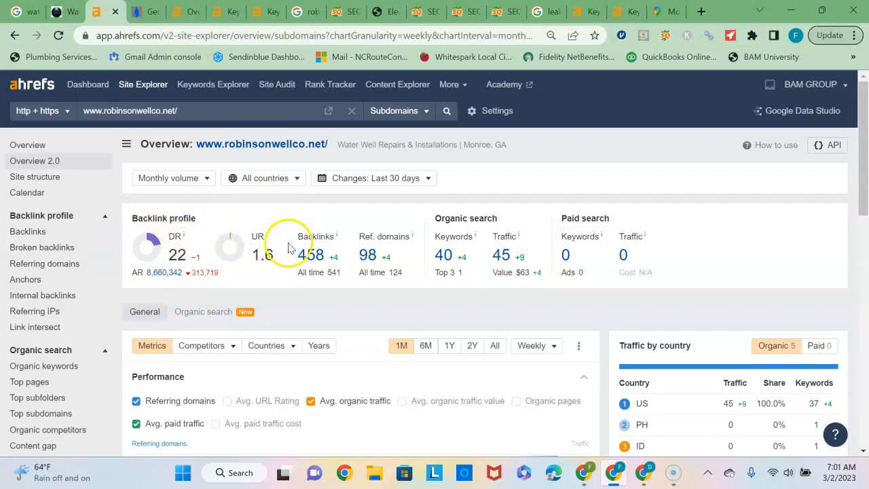
mouse_move(359, 216)
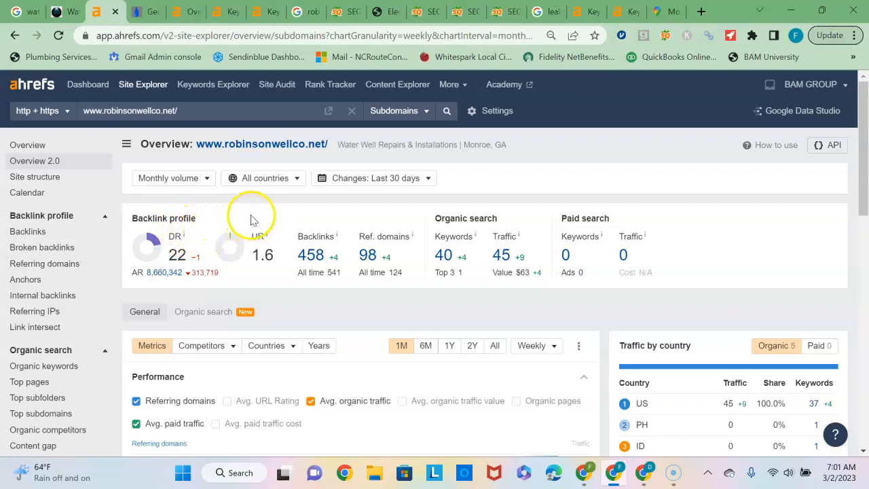
mouse_move(225, 239)
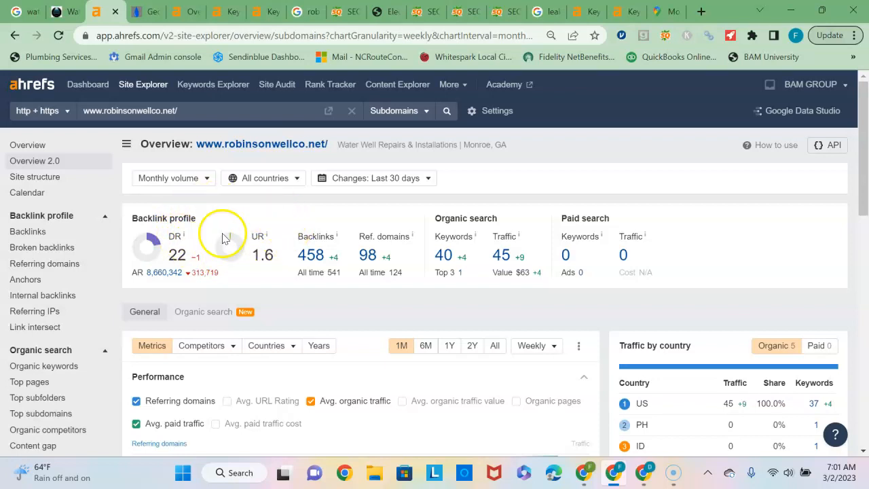
mouse_move(277, 236)
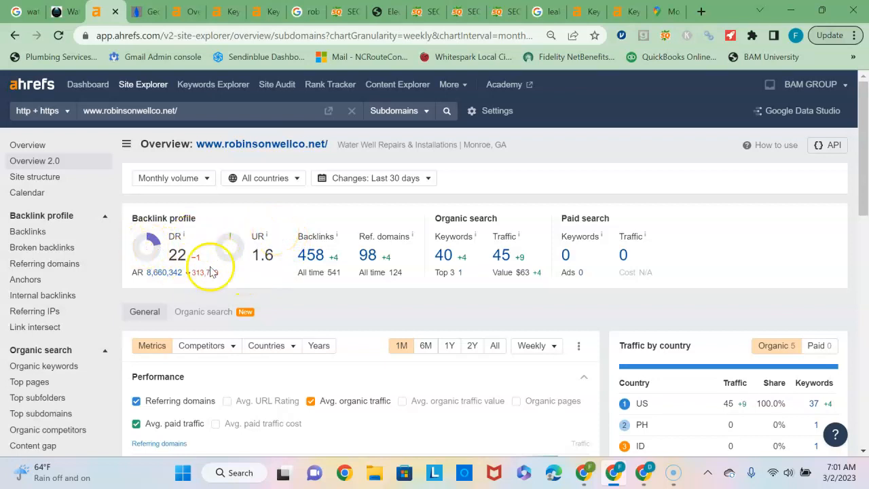
mouse_move(351, 212)
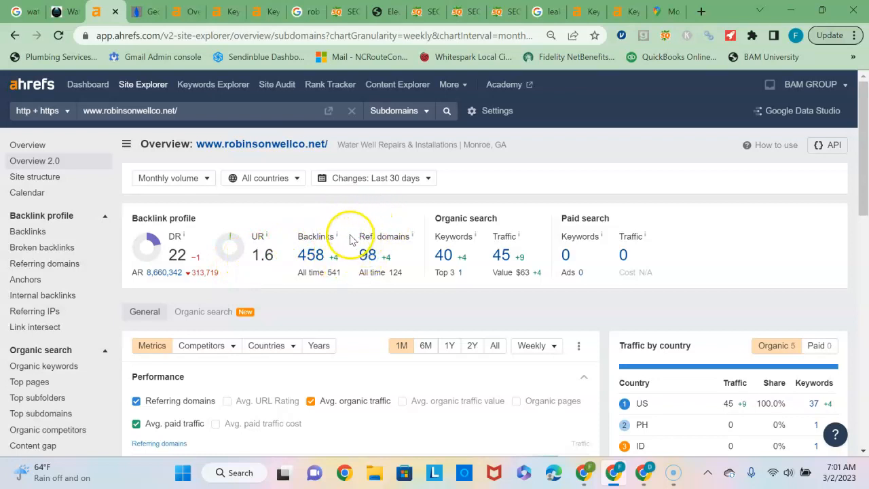
mouse_move(333, 233)
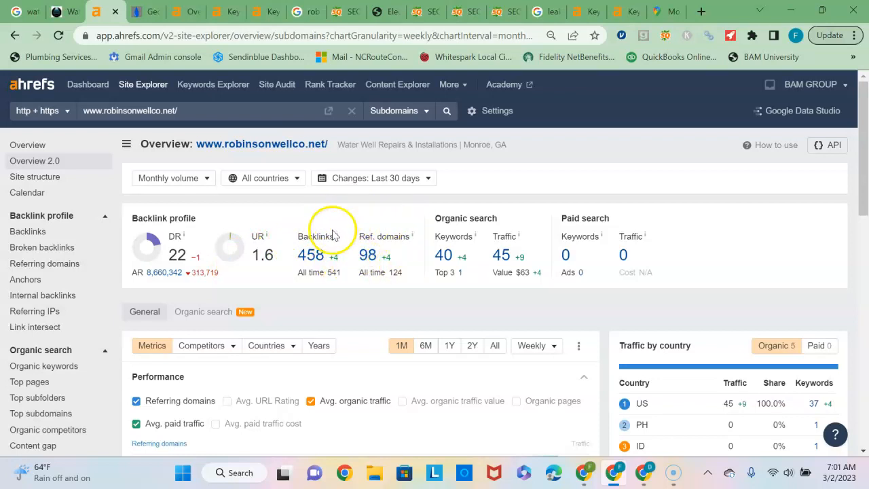
mouse_move(393, 209)
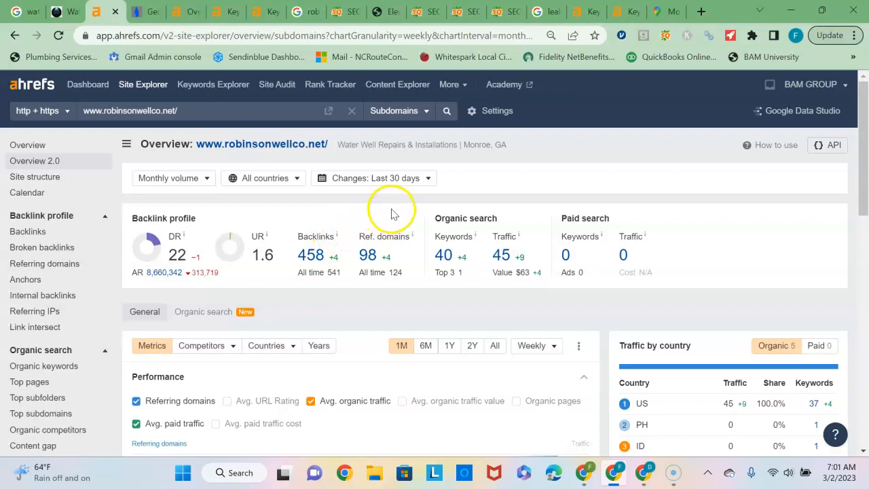
mouse_move(353, 231)
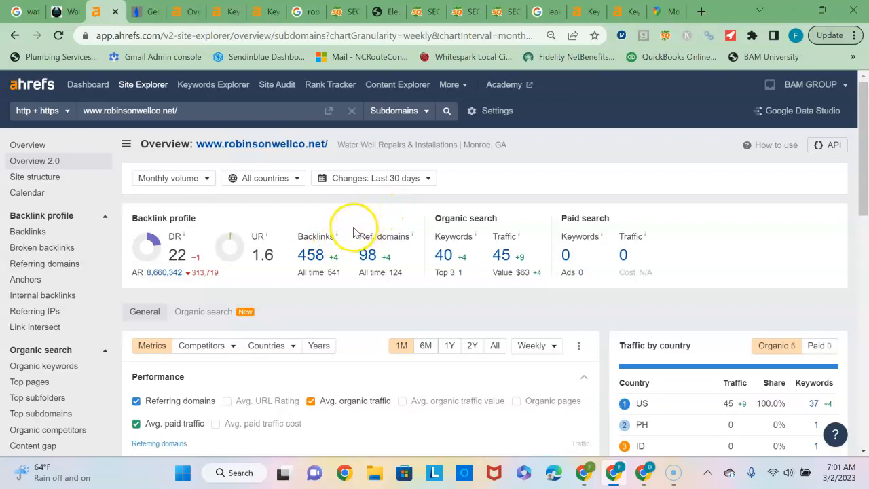
mouse_move(326, 223)
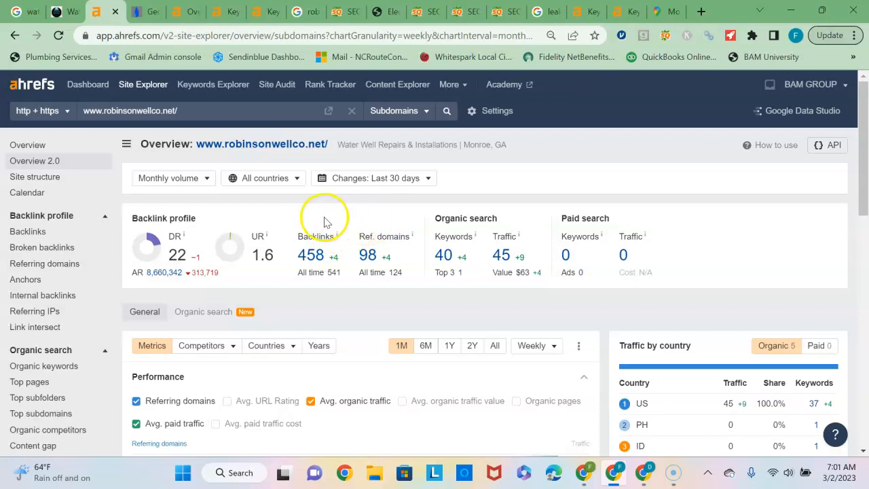
Step: Switch to the Ahrefs overview of athensplumbing.com/well-water showing DR 16, no backlinks and 5 keywords
left_click(184, 11)
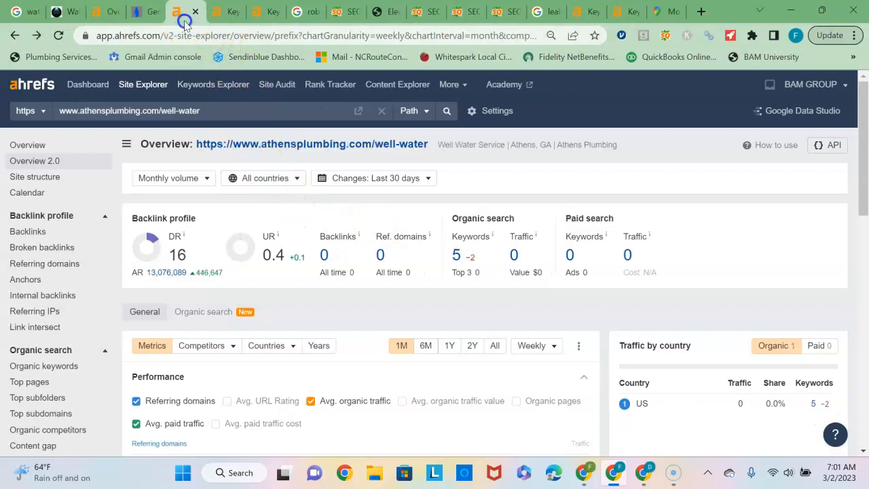
mouse_move(237, 228)
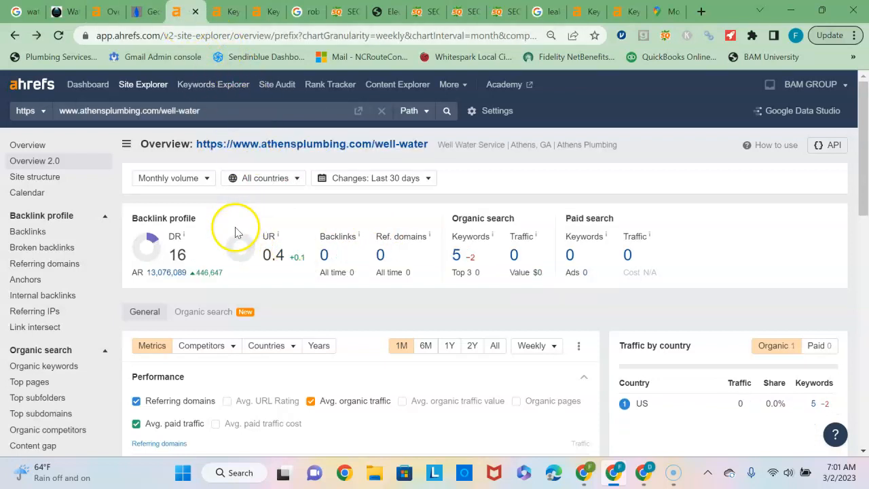
mouse_move(323, 256)
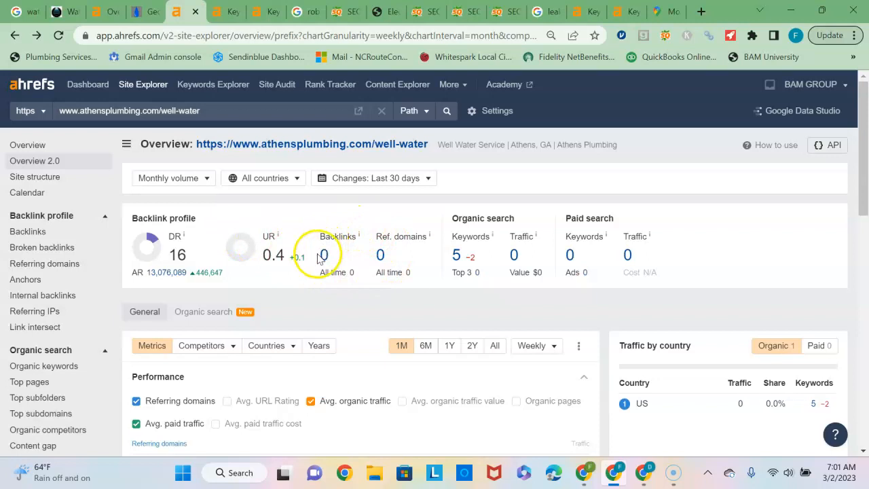
mouse_move(405, 228)
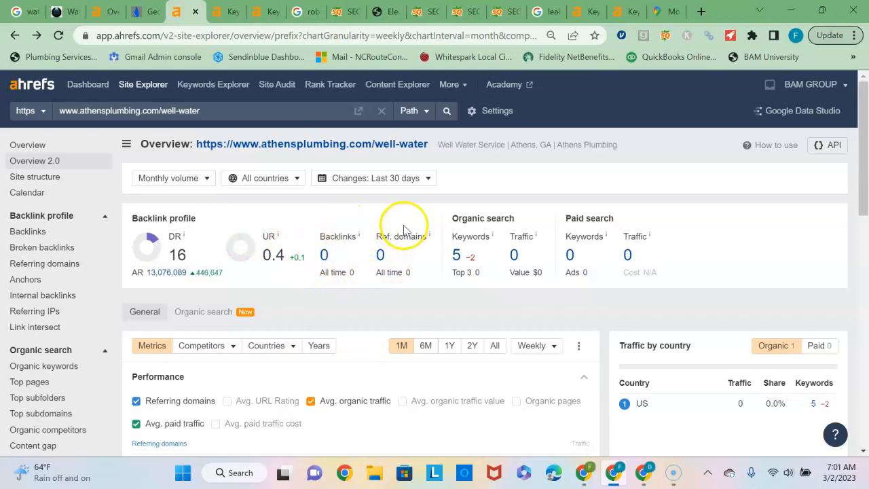
mouse_move(456, 264)
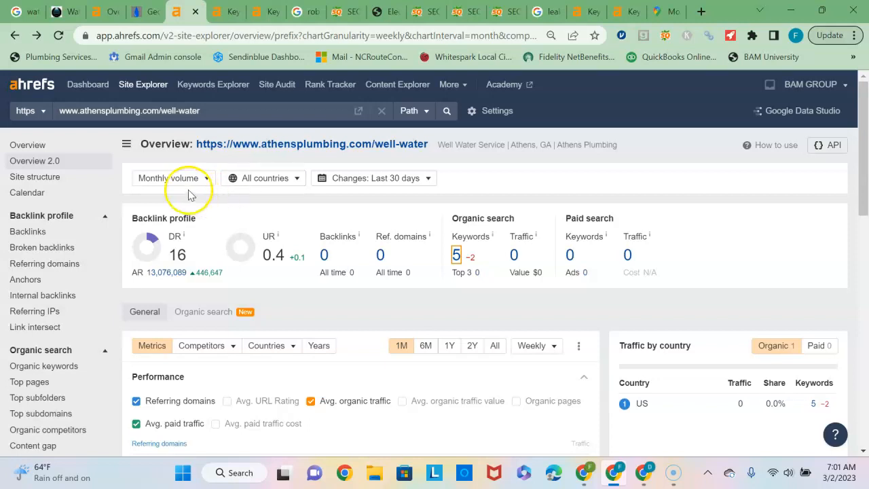
mouse_move(323, 217)
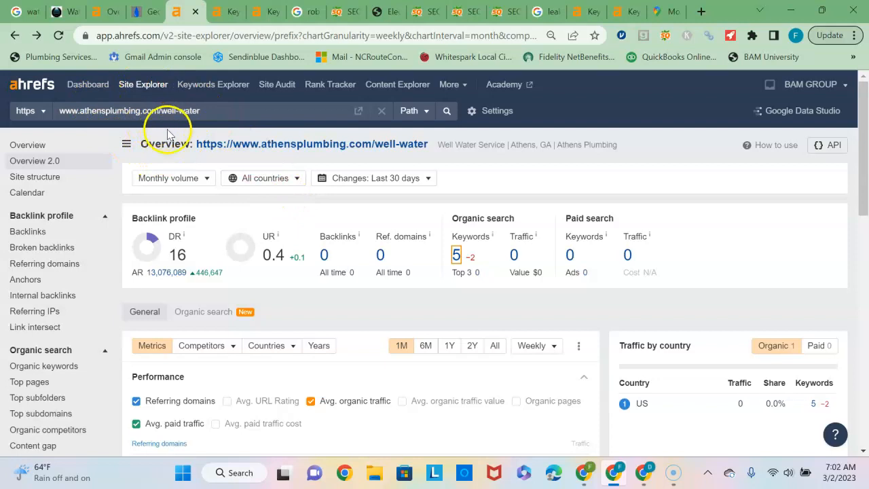
mouse_move(207, 124)
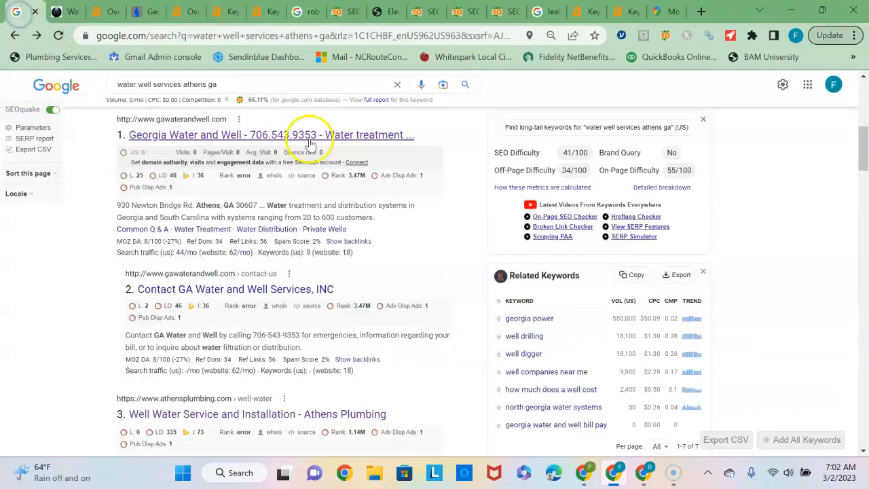
Step: Scroll the water well services athens ga results back to the Businesses map pack
scroll("down", 3)
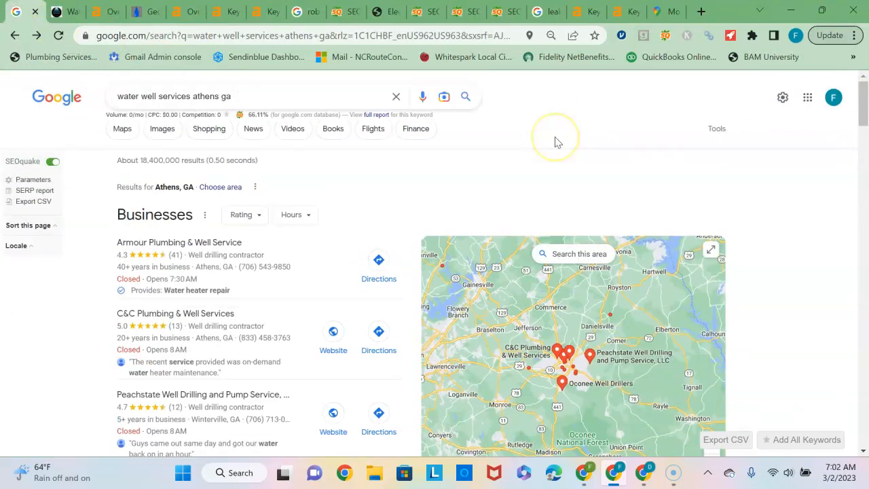
mouse_move(557, 141)
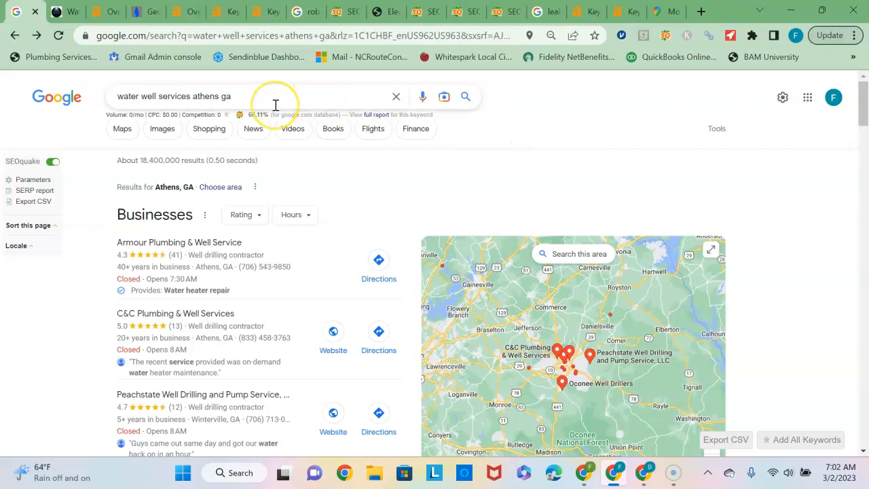
mouse_move(302, 179)
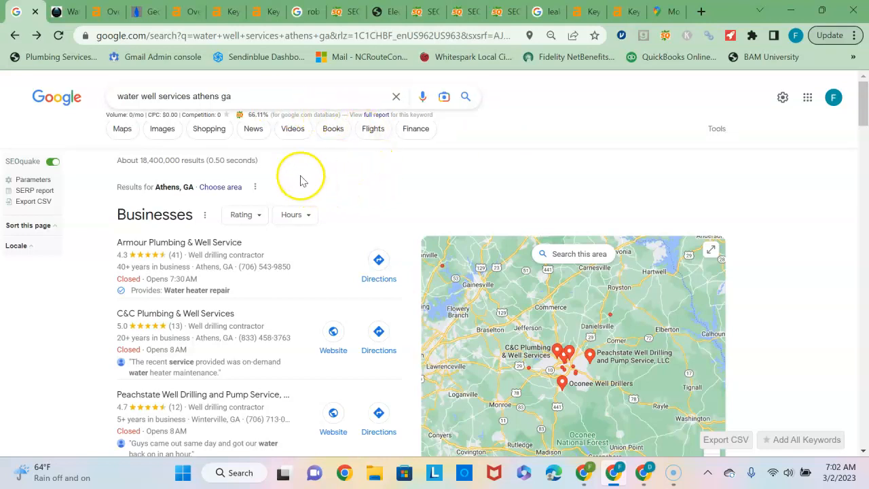